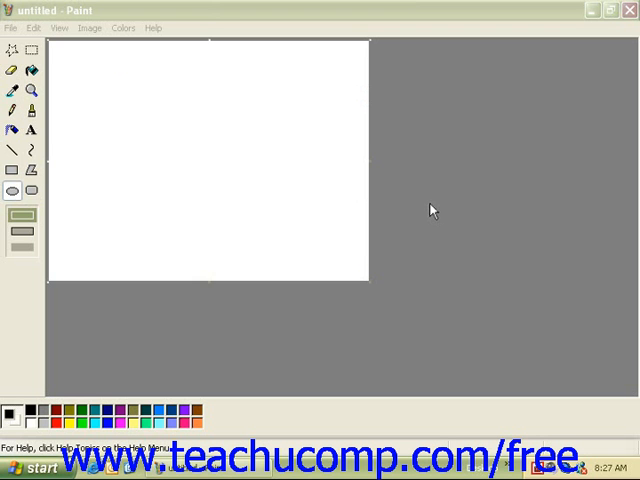
# Choose the Ellipse tool with the outline-and-fill shape style.
pyautogui.click(31, 191)
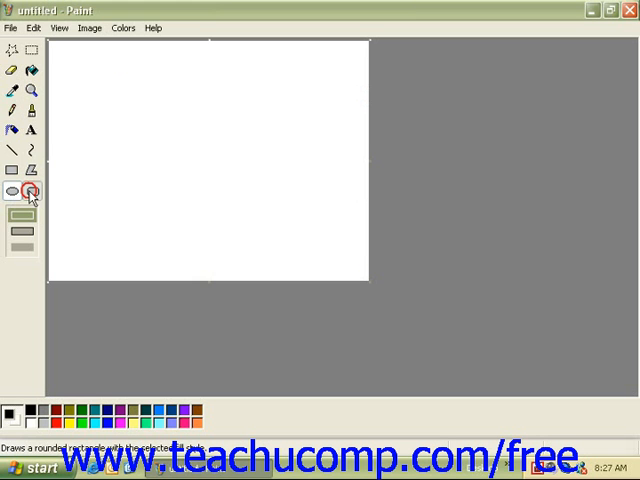
pyautogui.click(12, 180)
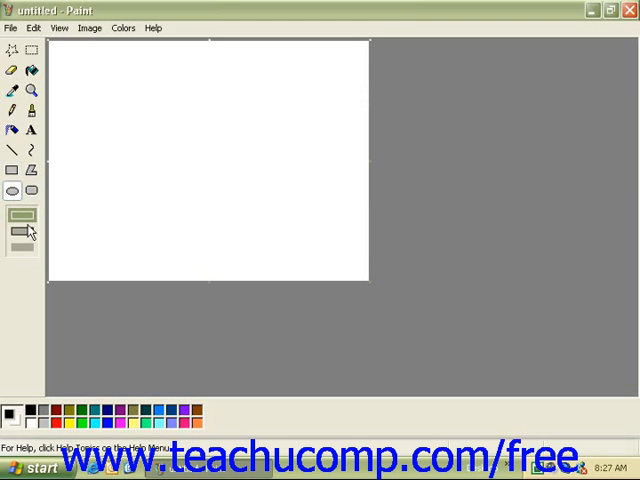
pyautogui.moveTo(22, 235)
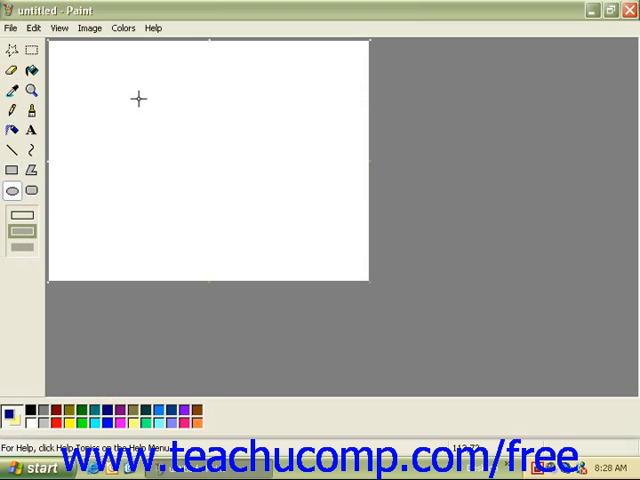
# Draw a yellow-filled, thinly outlined circle near the canvas centre.
pyautogui.moveTo(134, 104); pyautogui.dragTo(249, 194)
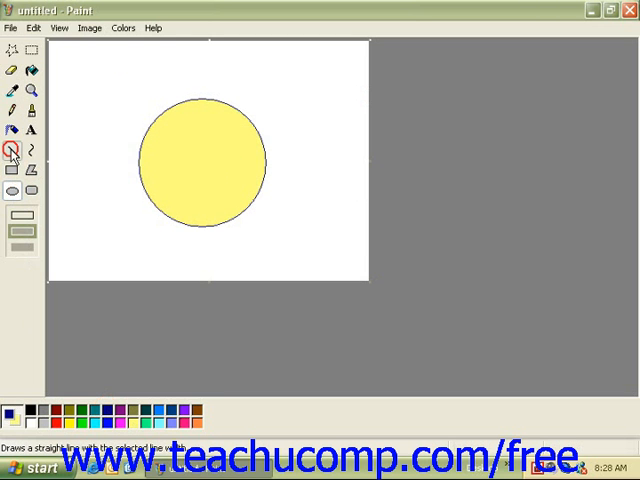
# Draw a thick red diagonal line across the circle with the Line tool.
pyautogui.click(29, 148)
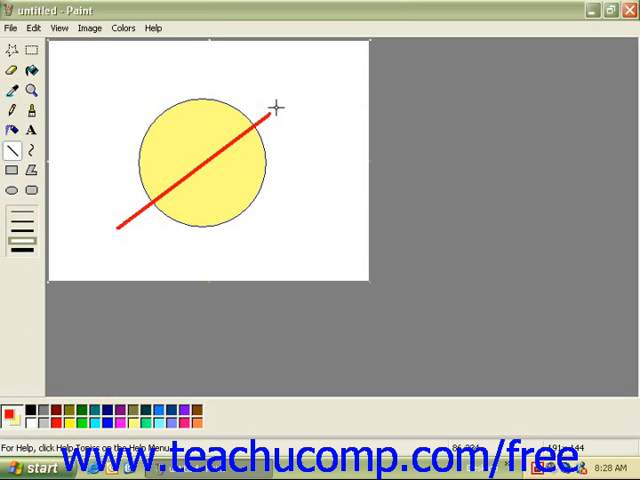
pyautogui.moveTo(280, 108); pyautogui.dragTo(290, 80)
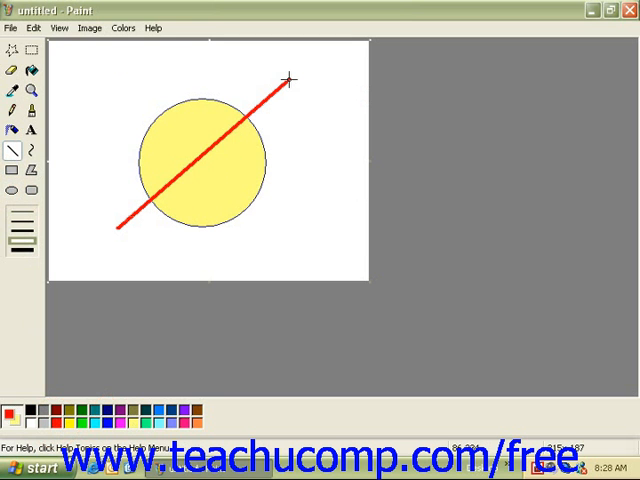